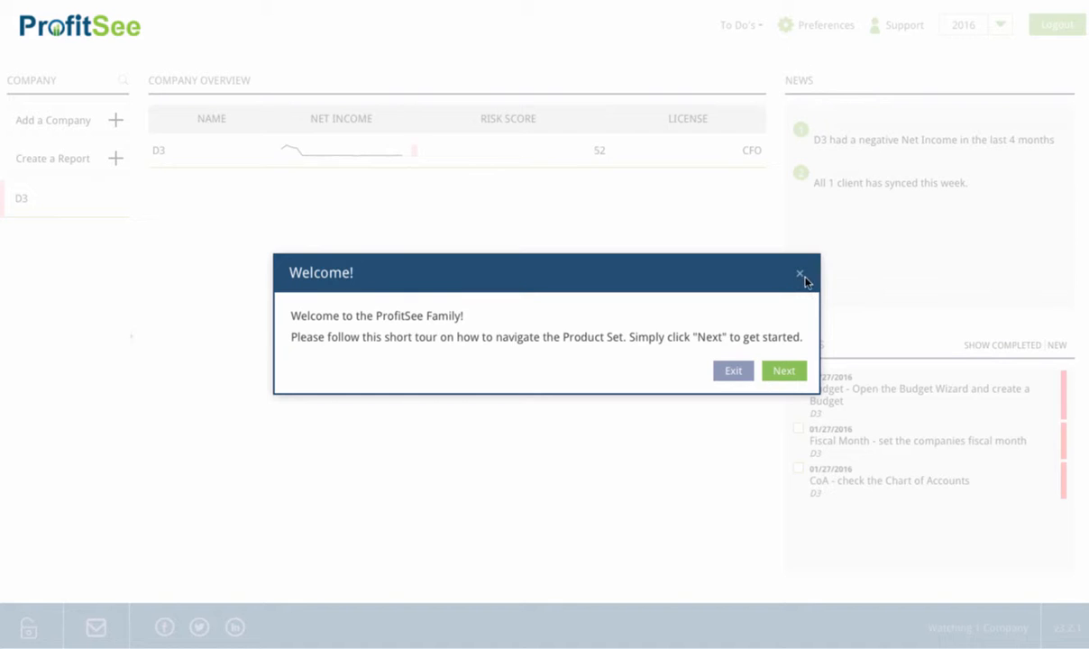
- Close the Welcome tour and show the Preferences menu in the top bar
left_click(799, 275)
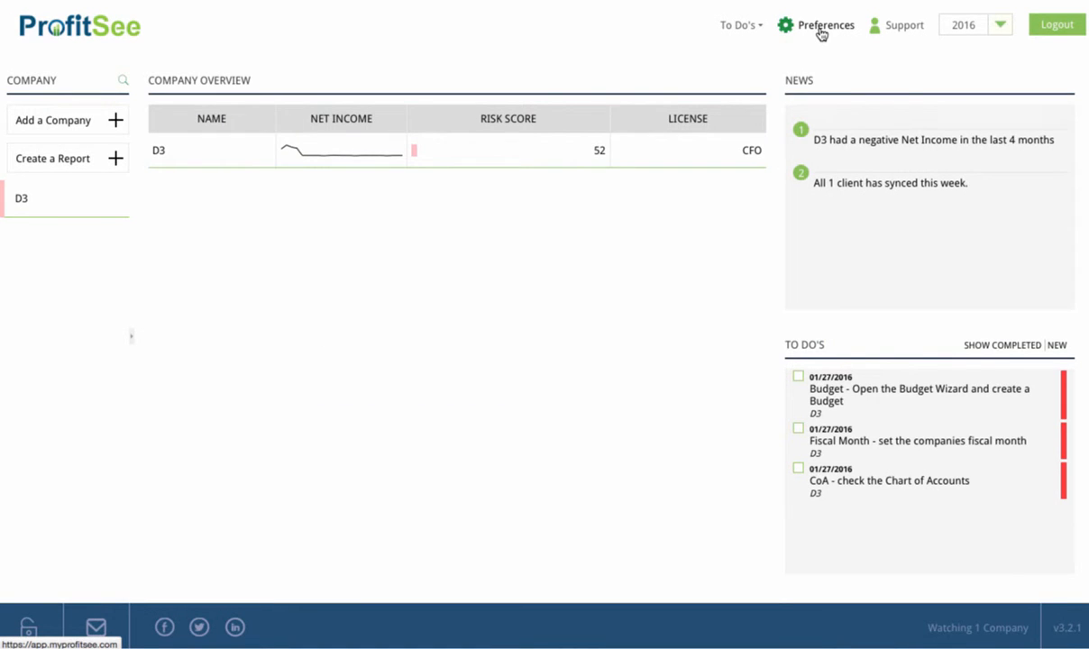
left_click(824, 25)
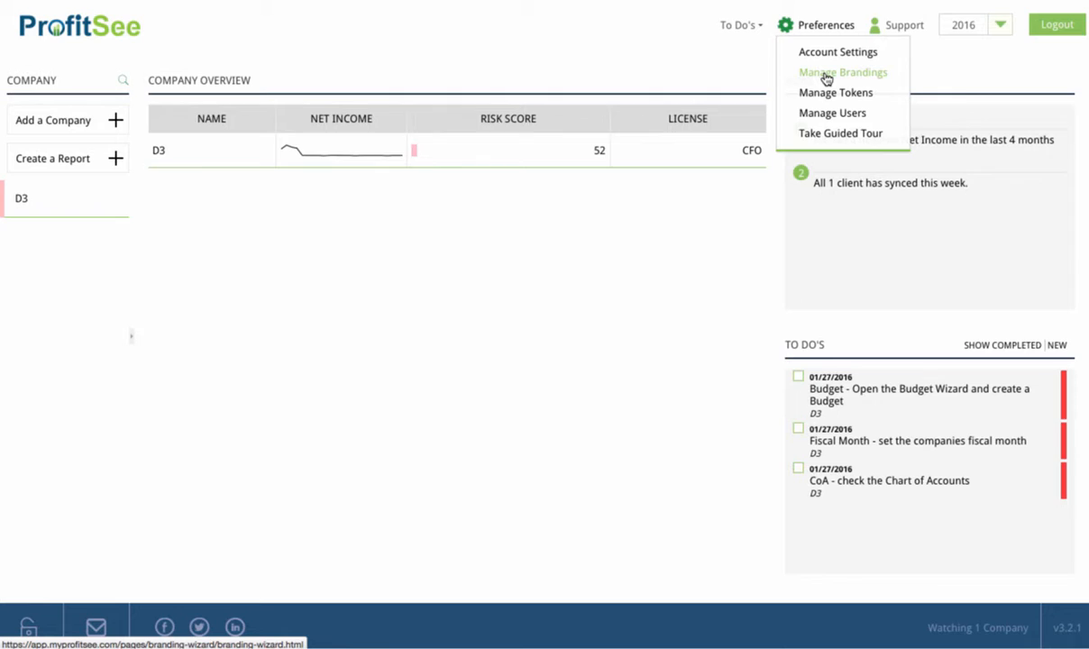
left_click(840, 72)
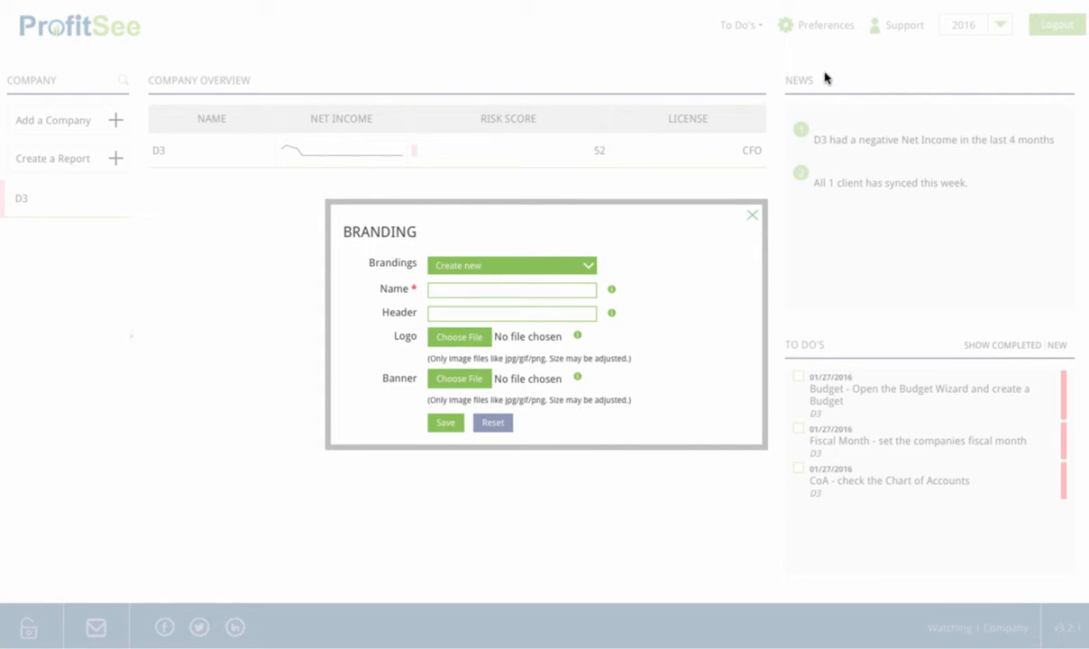
left_click(512, 288)
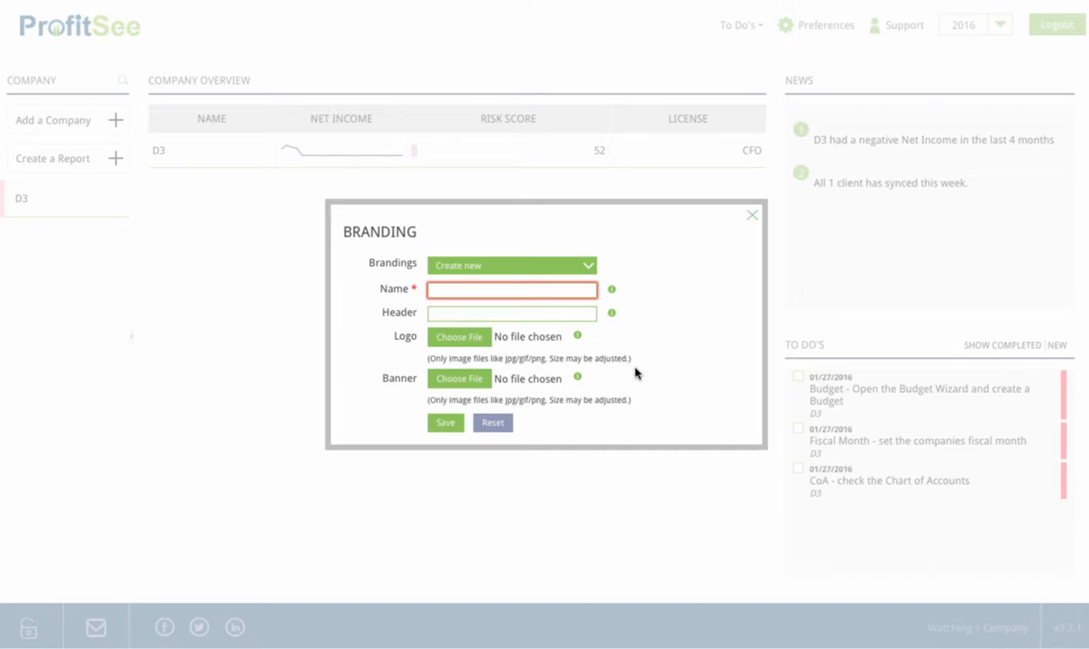
left_click(512, 289)
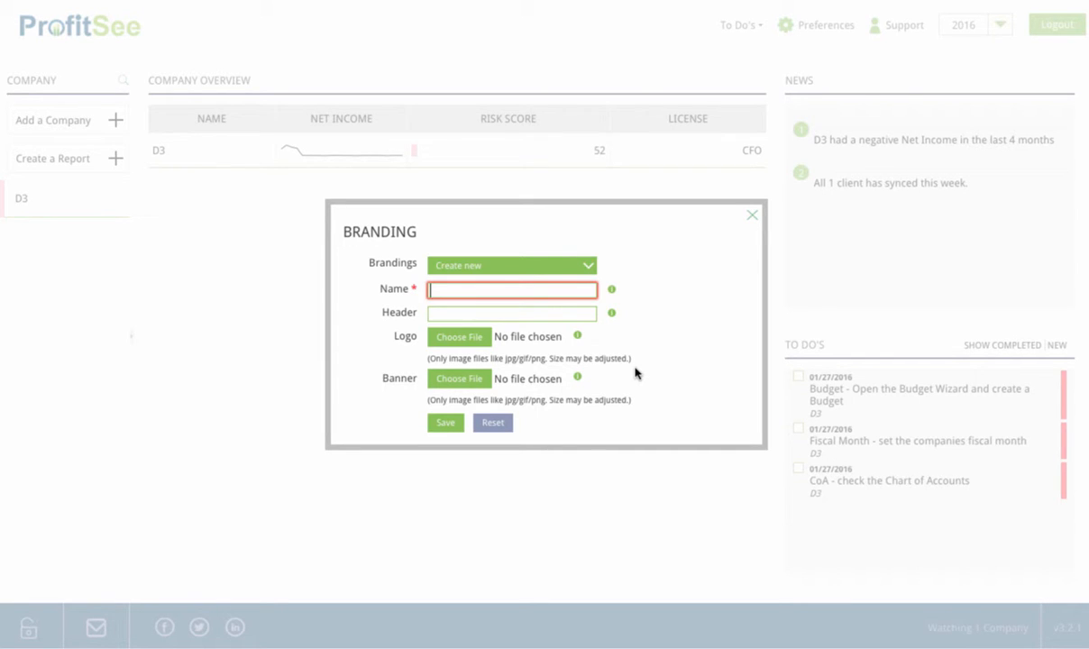
left_click(752, 215)
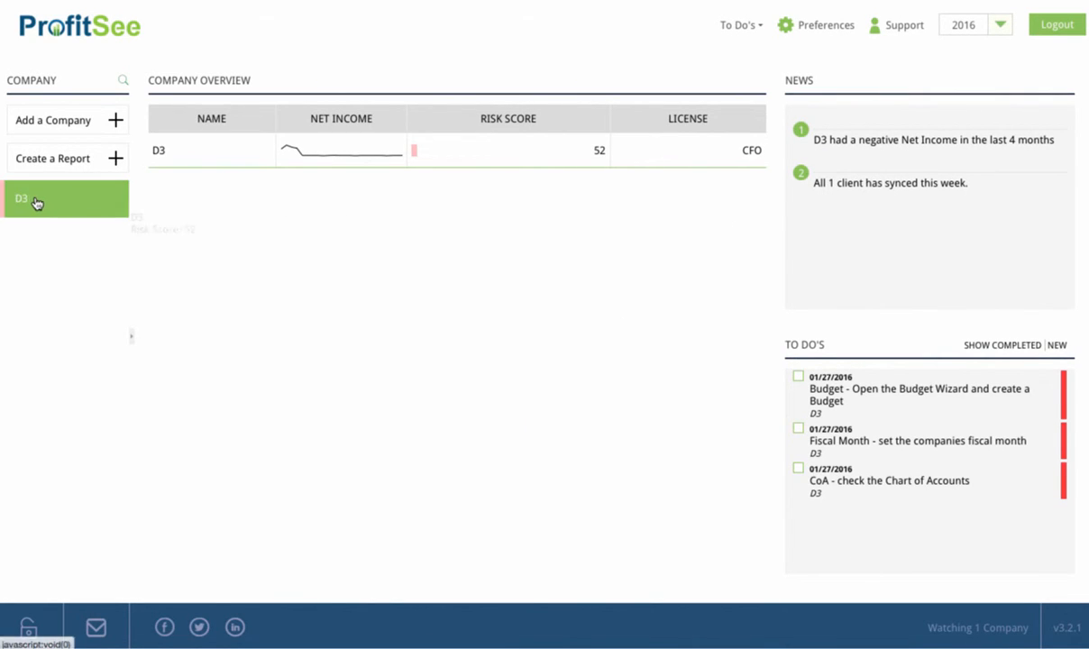
- Go into company D3 and reach its Reports page
left_click(36, 199)
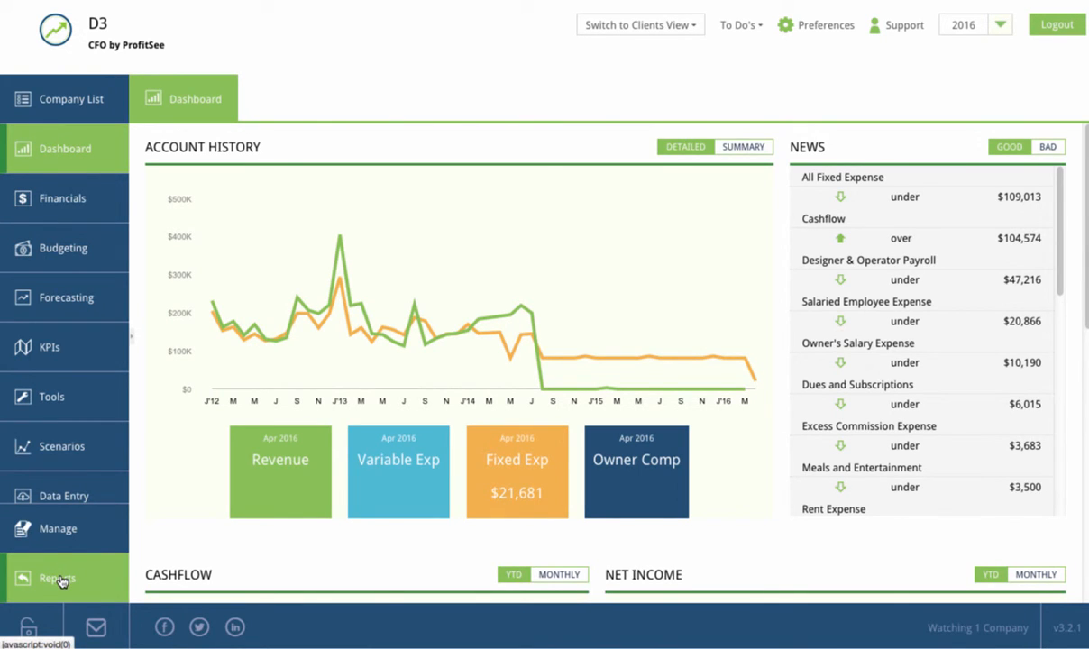
left_click(58, 577)
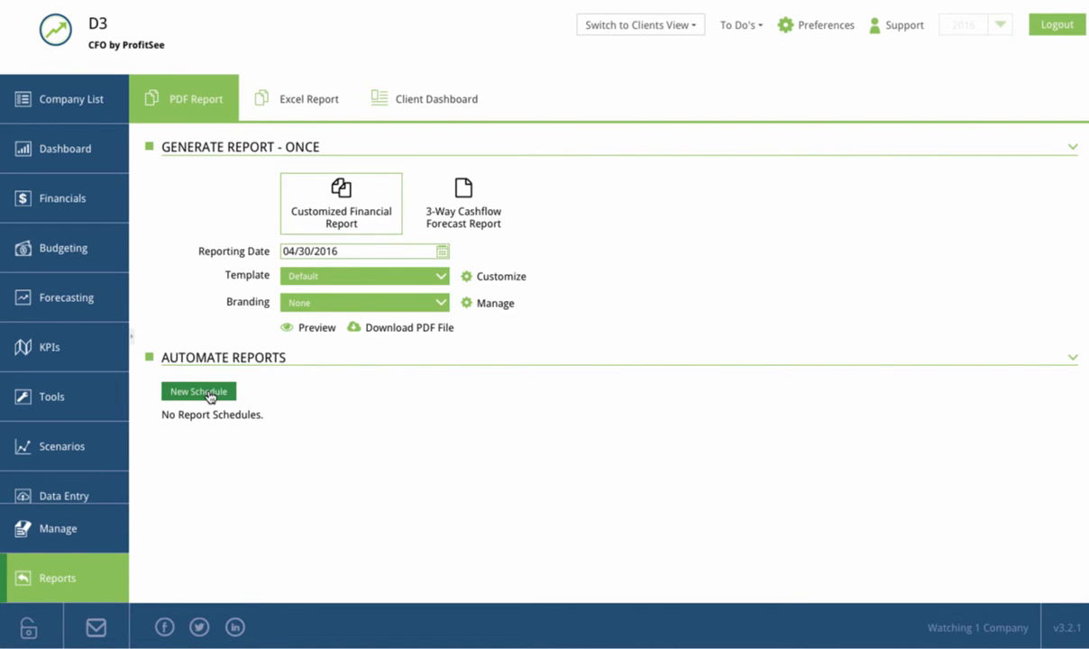
- Begin a New Schedule under Automate Reports and keep its frequency on Daily
left_click(198, 392)
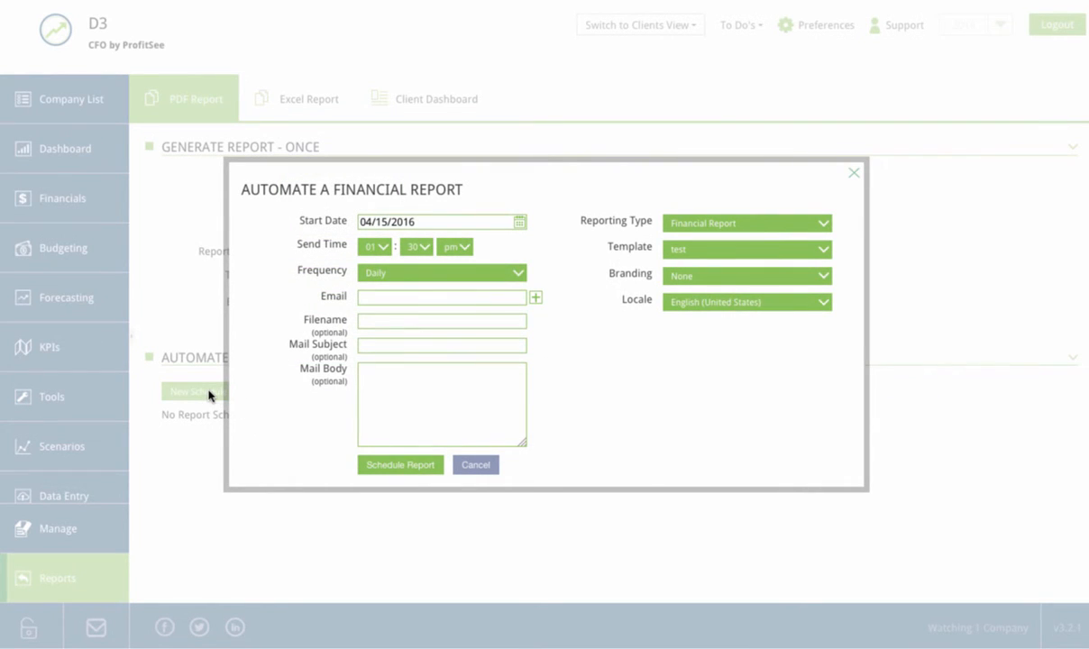
left_click(442, 270)
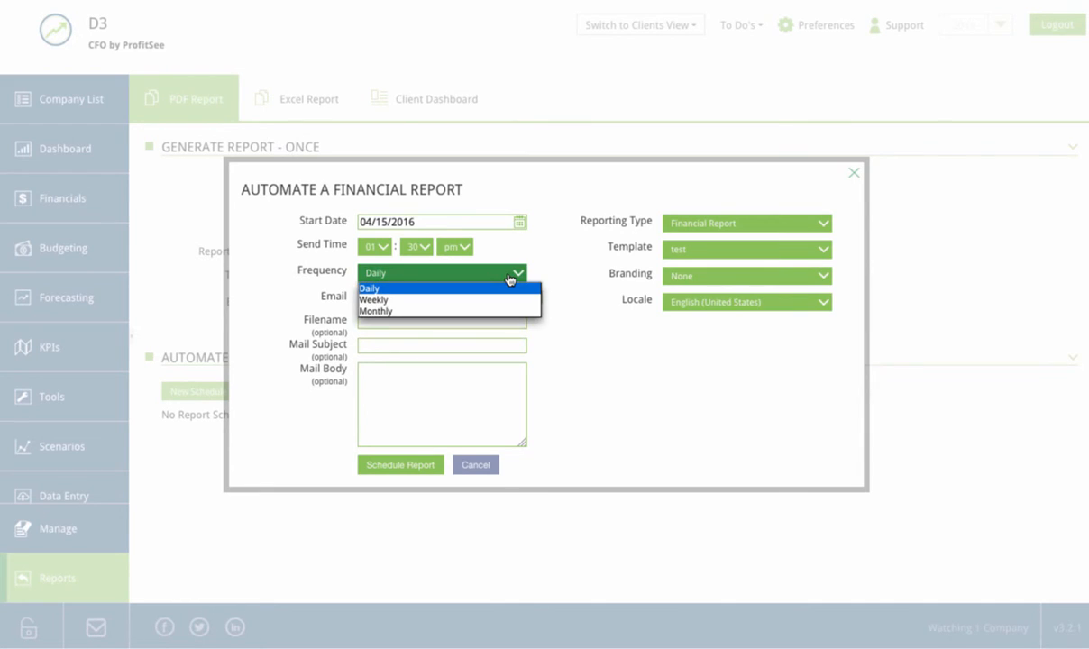
left_click(370, 289)
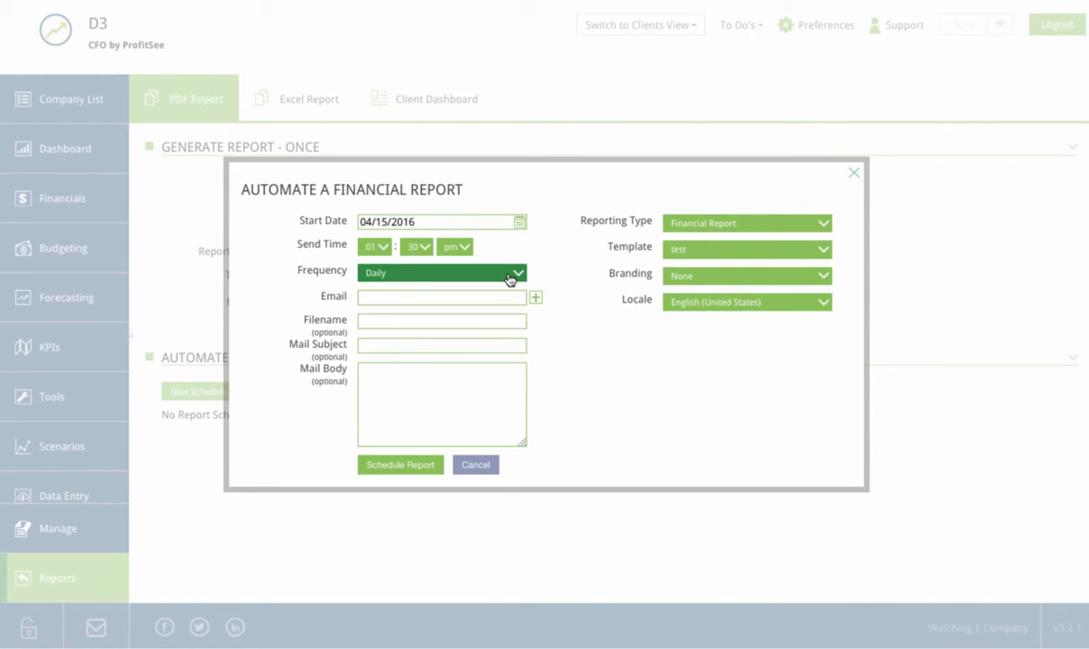